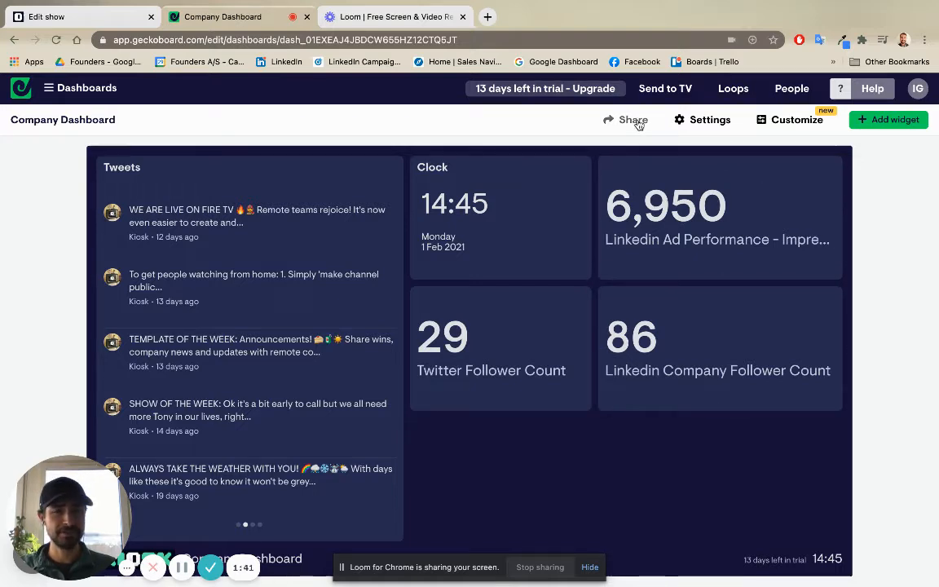
# Show the Company Dashboard's share link and highlight the whole URL
pyautogui.click(633, 119)
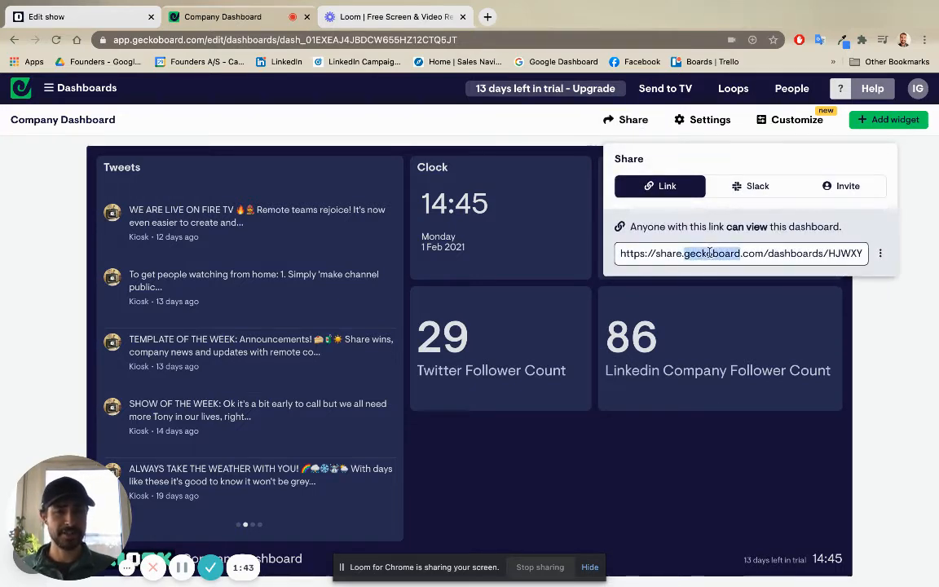
pyautogui.tripleClick(740, 253)
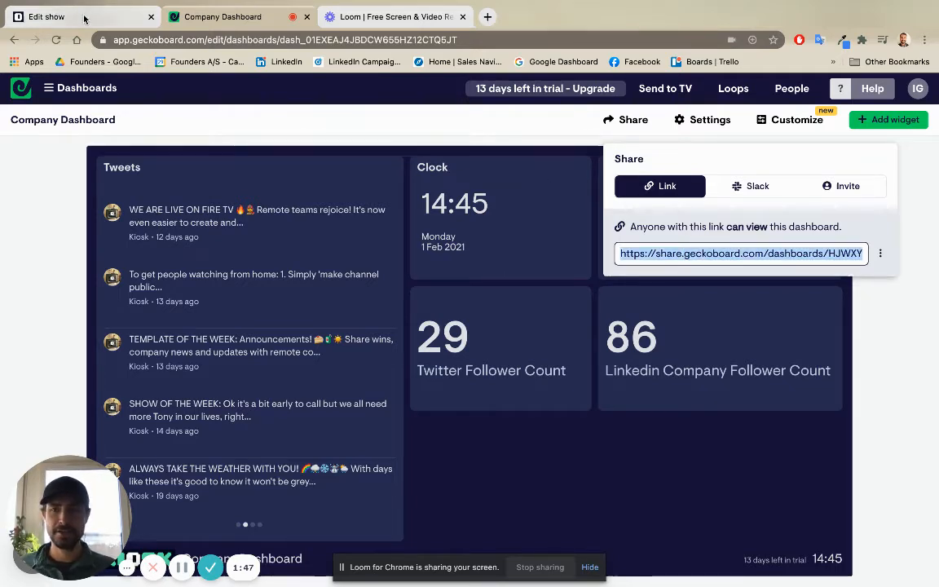
# Add an Any website slide with the Geckoboard share URL to the Gekoboard show and preview it
pyautogui.click(46, 16)
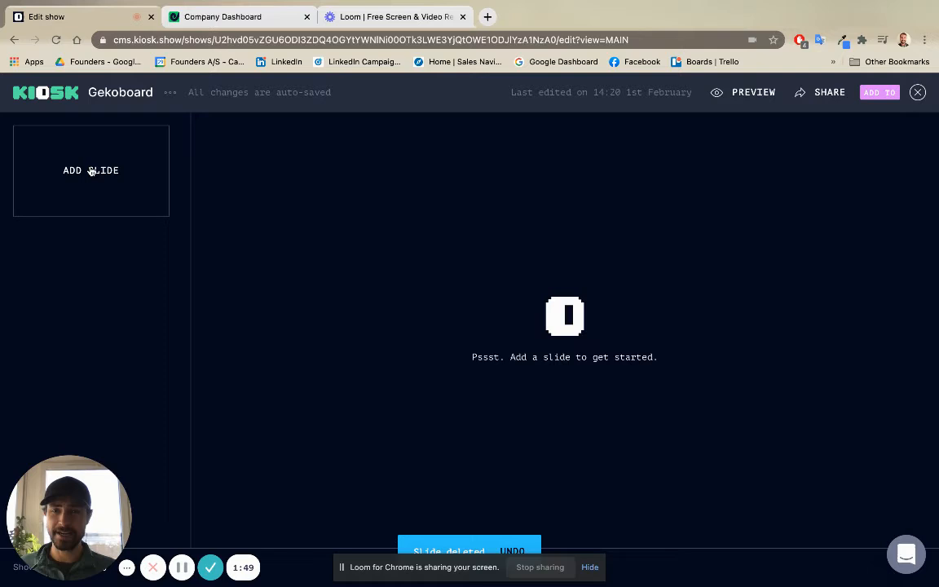
pyautogui.click(90, 171)
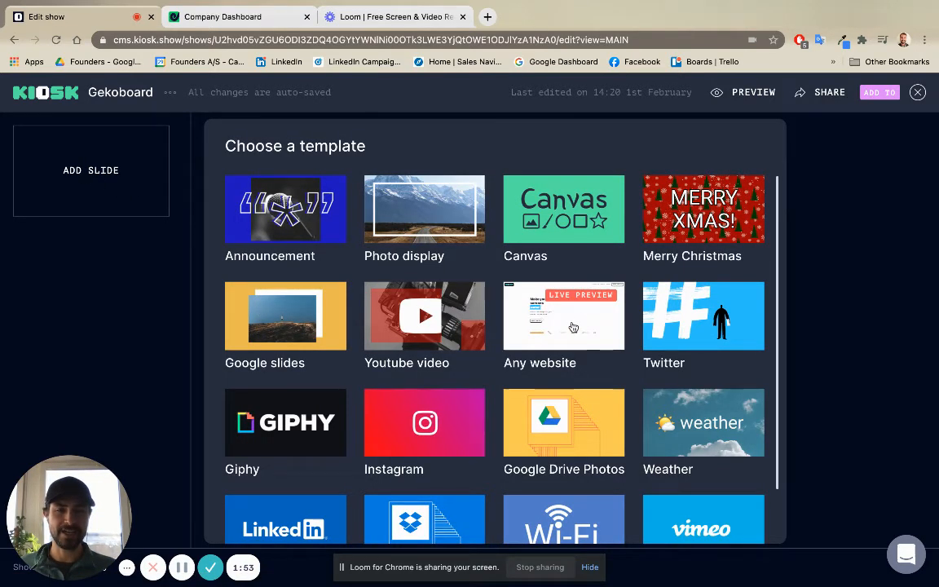
pyautogui.click(563, 316)
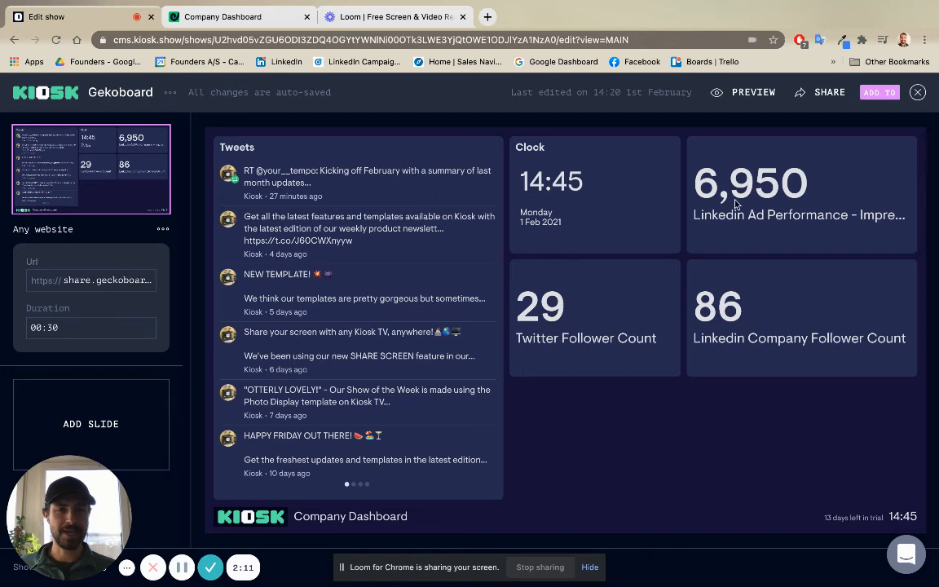
pyautogui.click(743, 92)
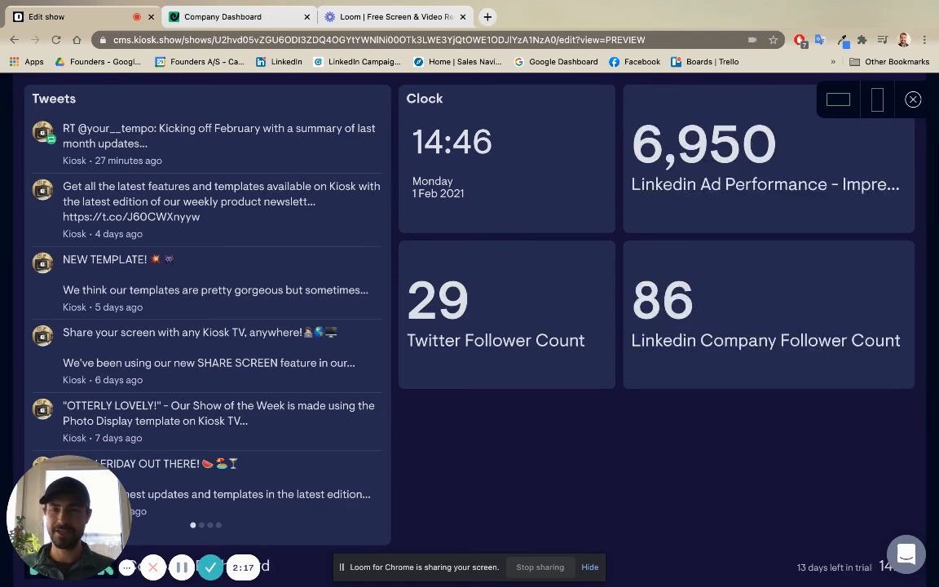
pyautogui.moveTo(748, 92)
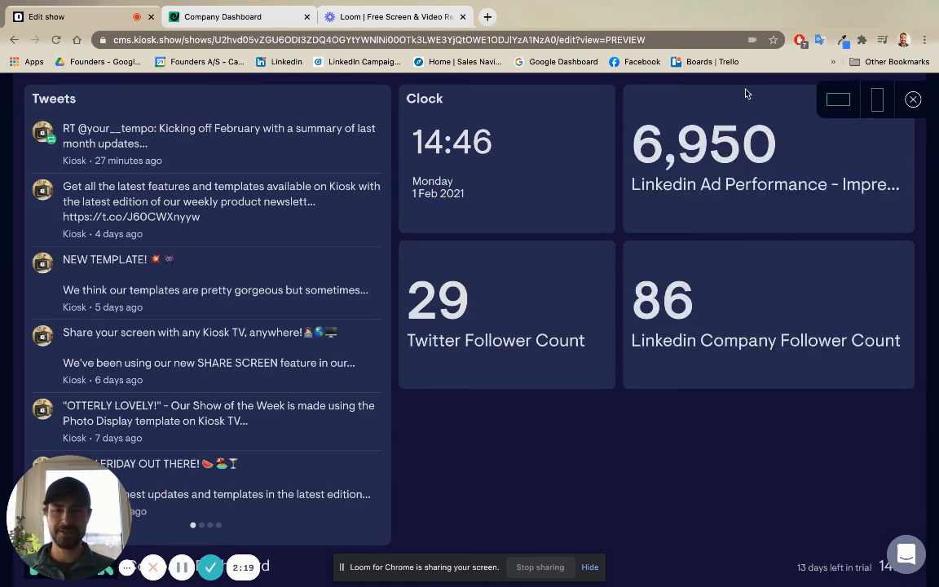